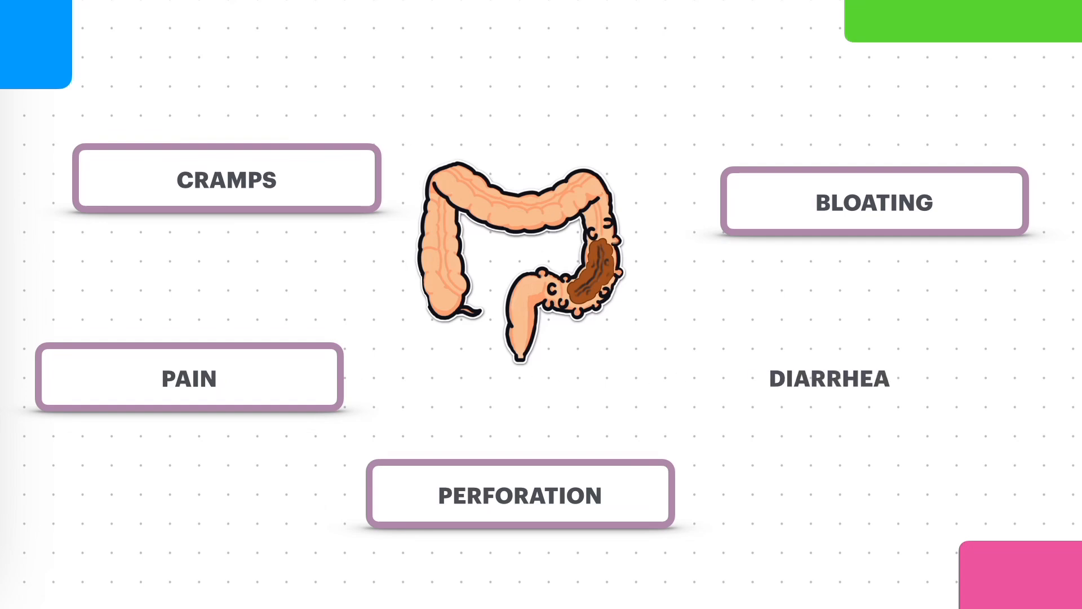
click(828, 378)
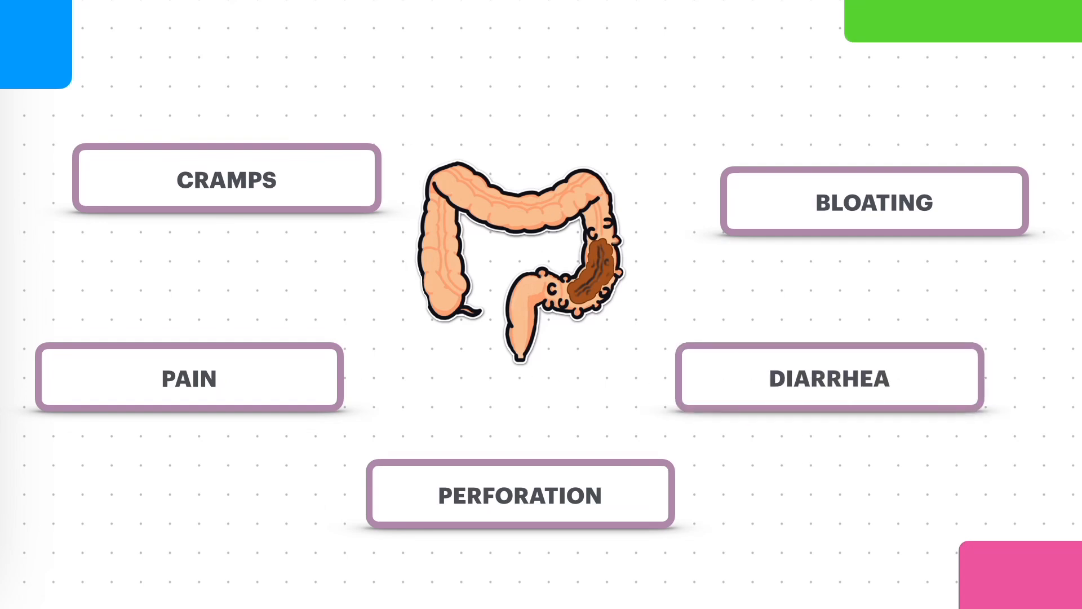